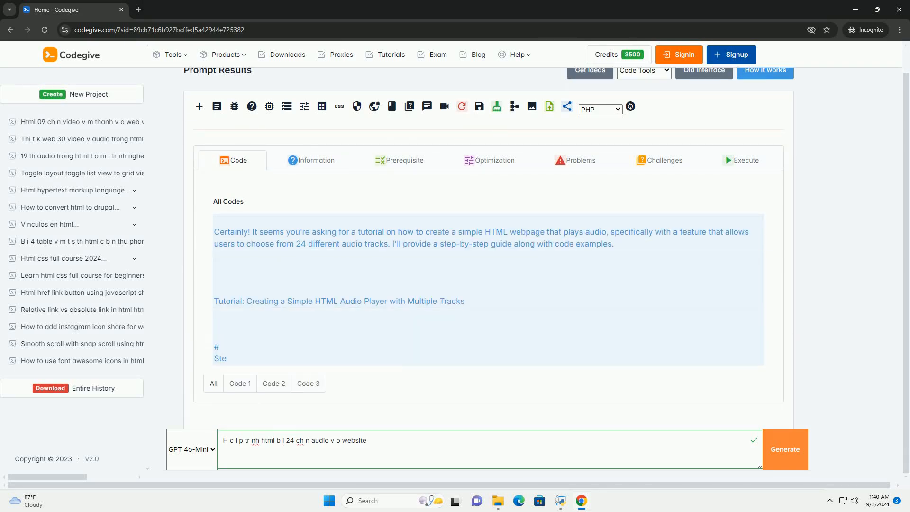
pyautogui.scroll(-3)
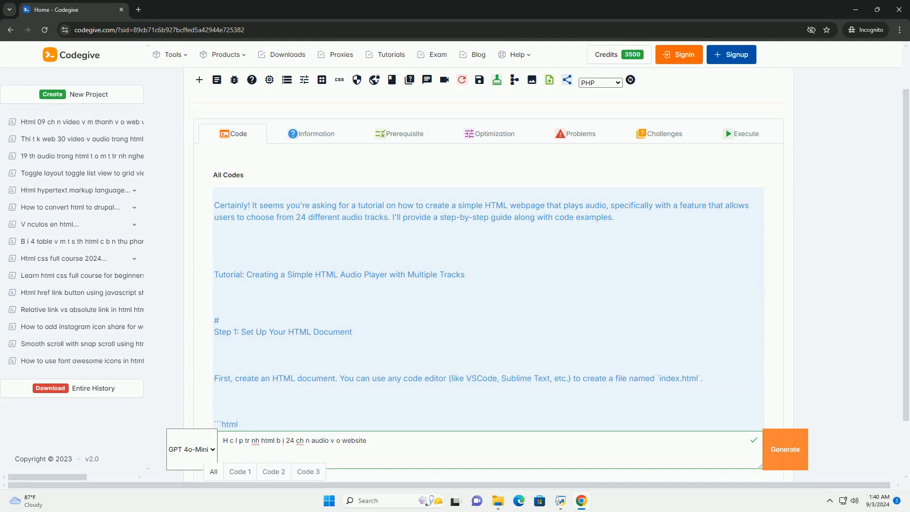
pyautogui.scroll(-3)
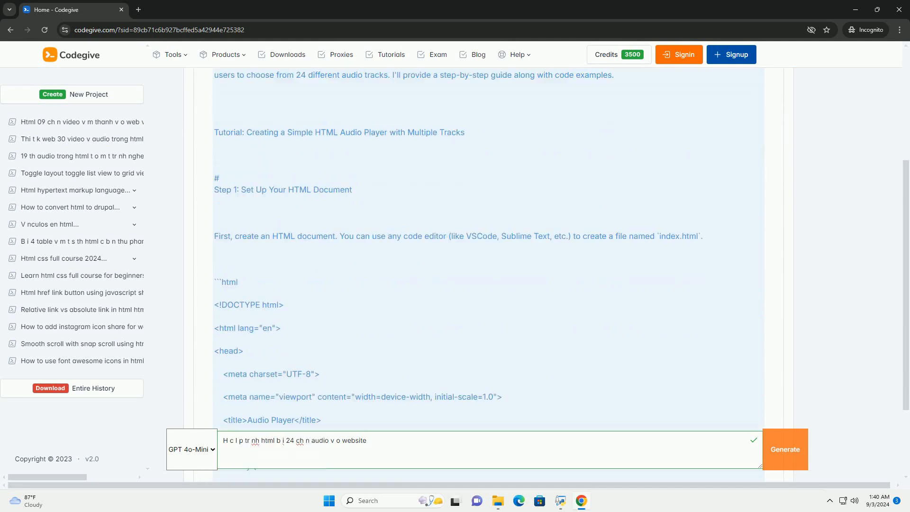
pyautogui.scroll(-3)
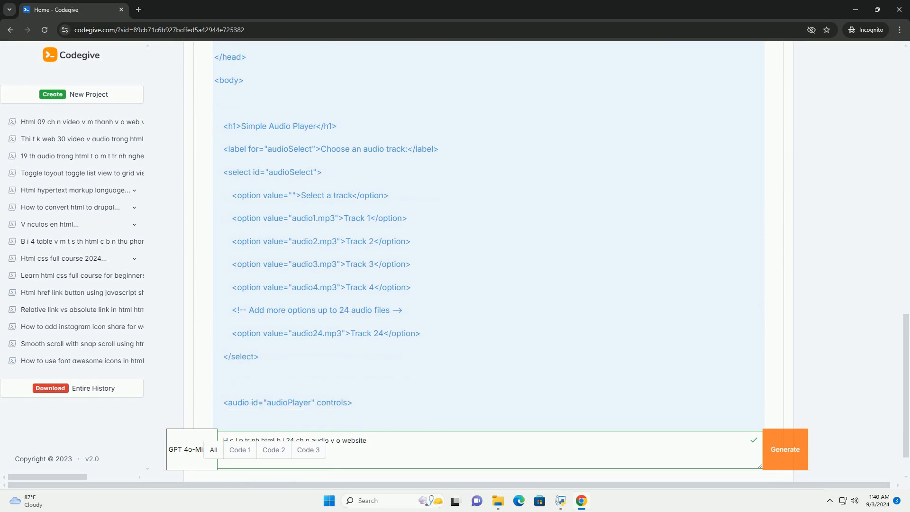
pyautogui.scroll(-3)
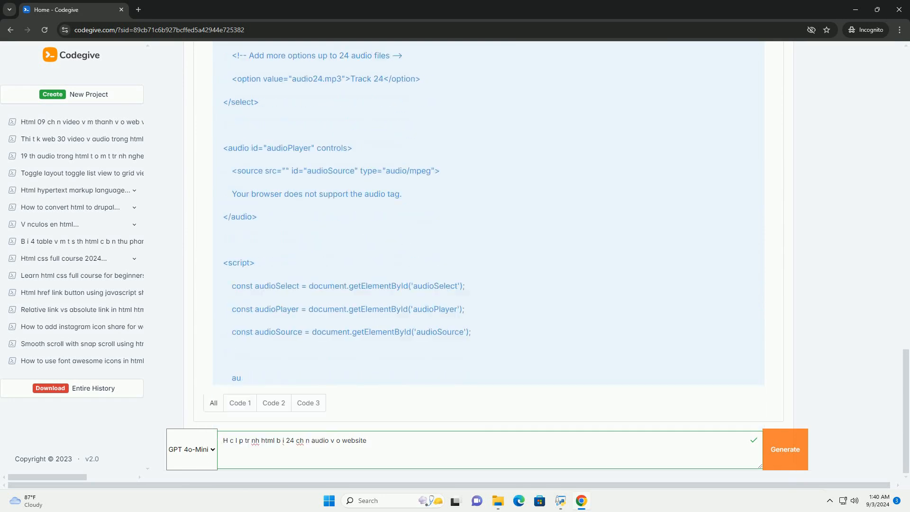
pyautogui.scroll(-3)
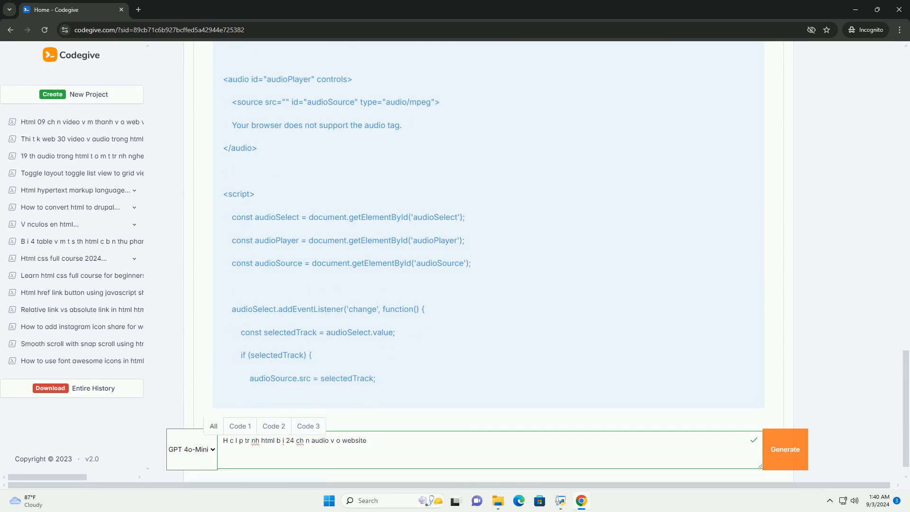
pyautogui.scroll(-3)
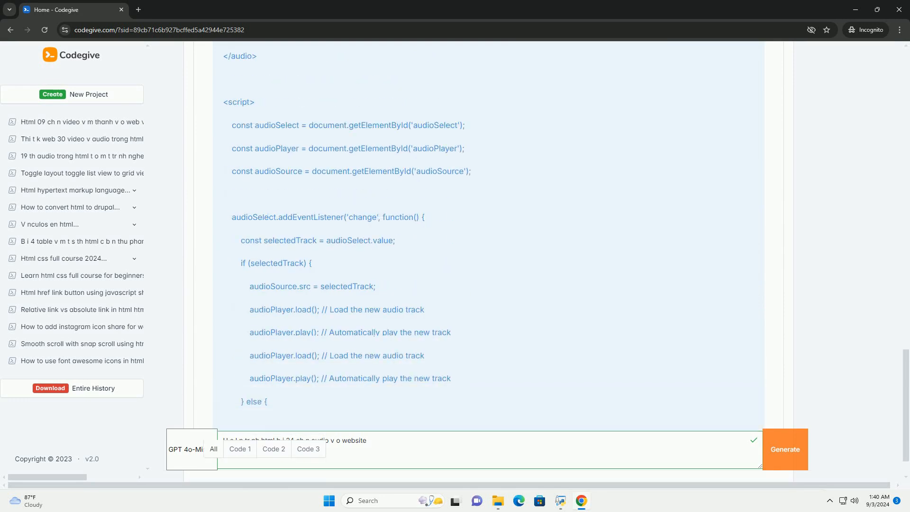
pyautogui.scroll(-3)
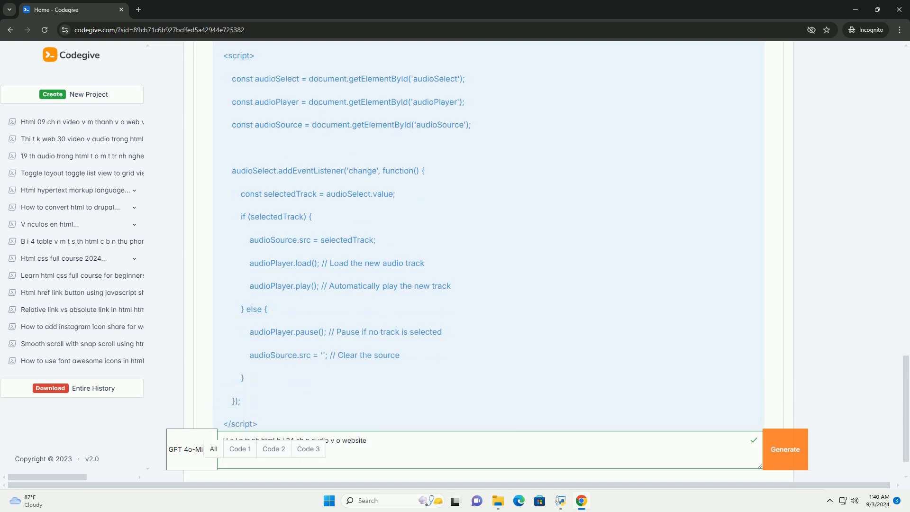
pyautogui.scroll(-3)
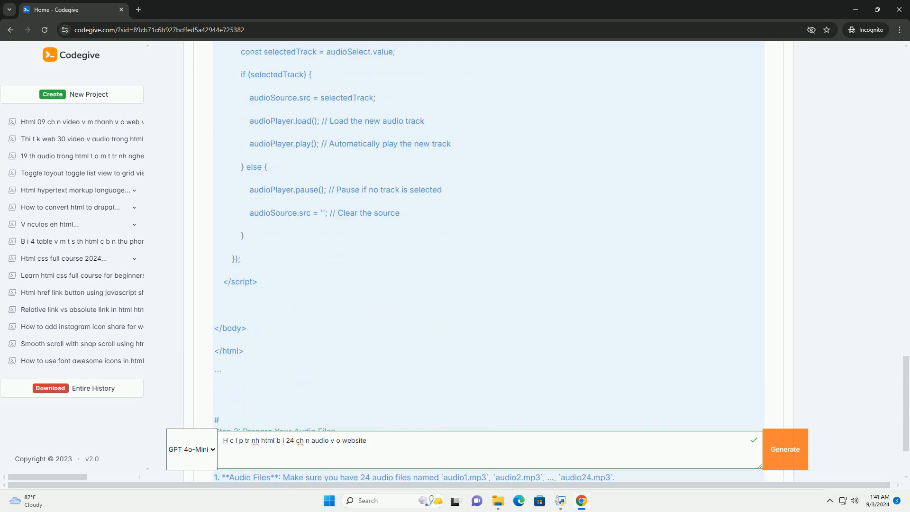
pyautogui.scroll(-3)
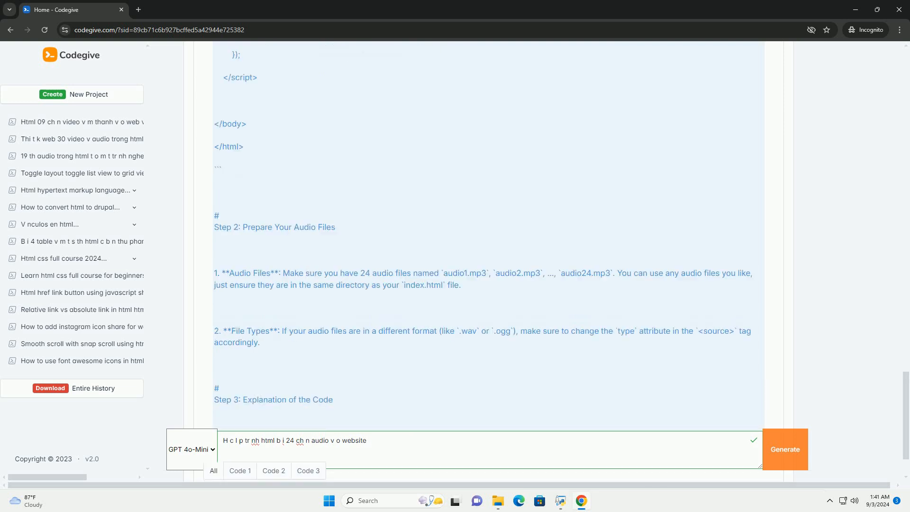
pyautogui.scroll(-3)
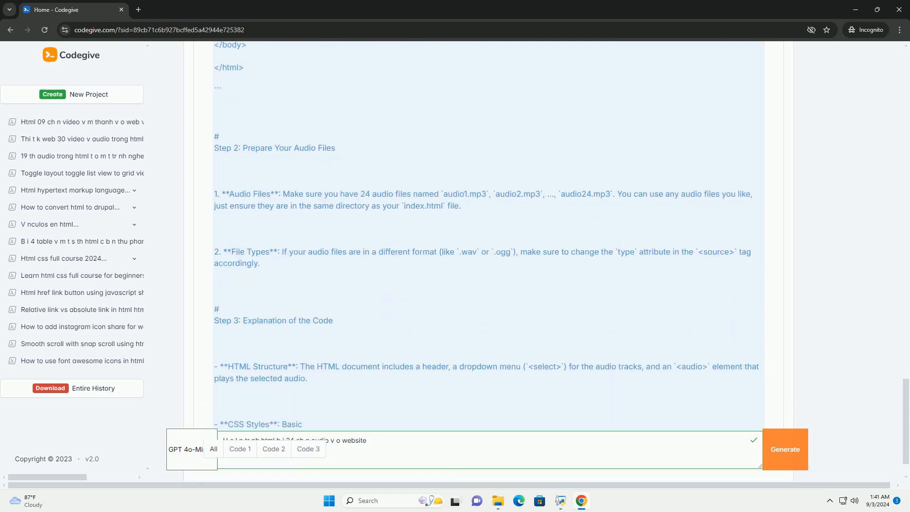
pyautogui.scroll(-3)
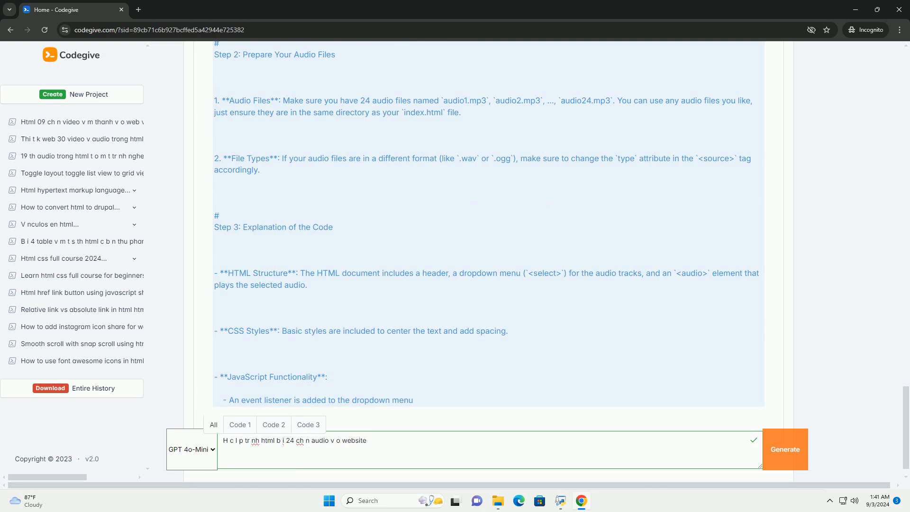
pyautogui.scroll(-3)
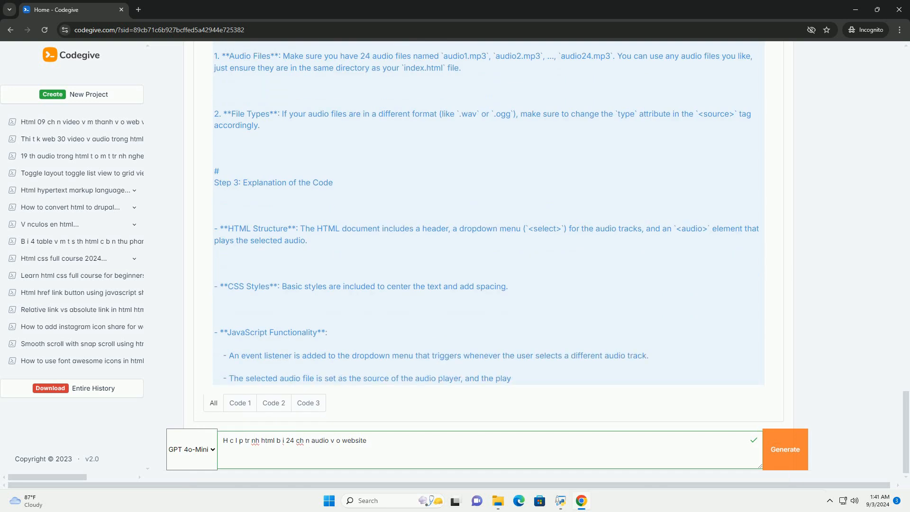
pyautogui.scroll(-3)
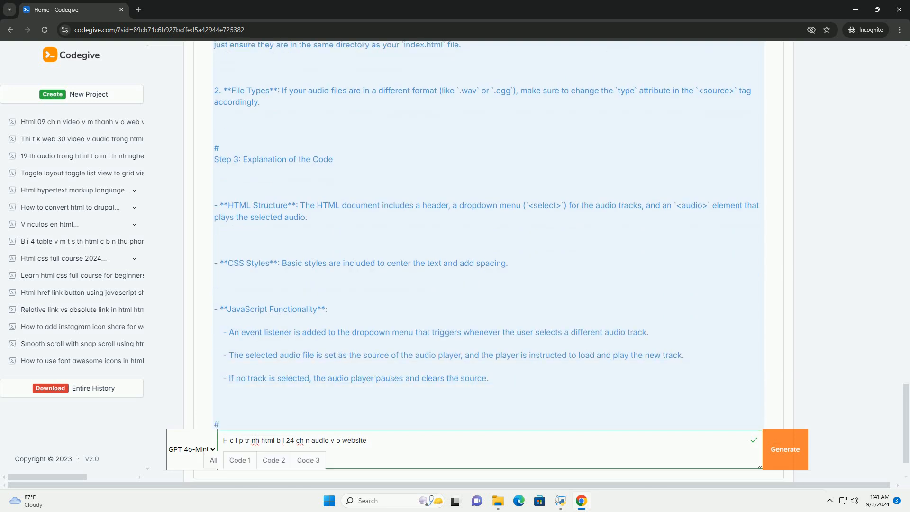
pyautogui.scroll(-3)
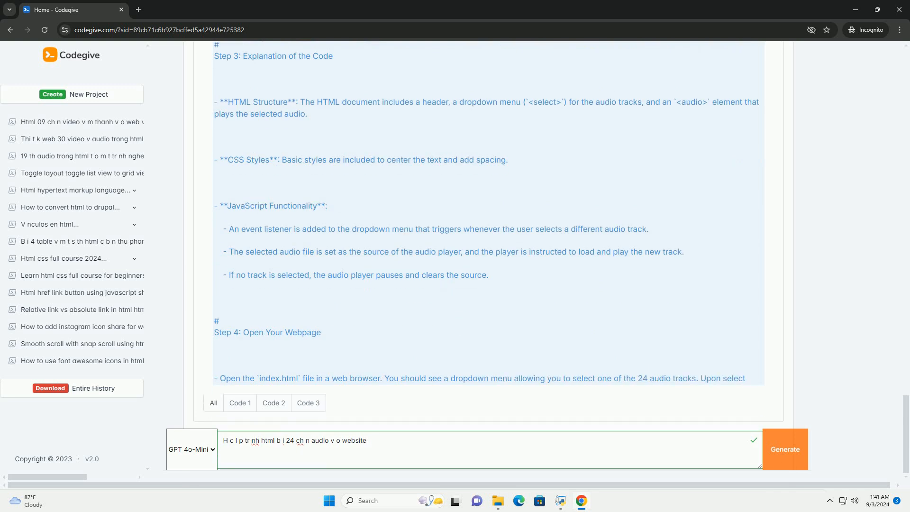
pyautogui.scroll(-3)
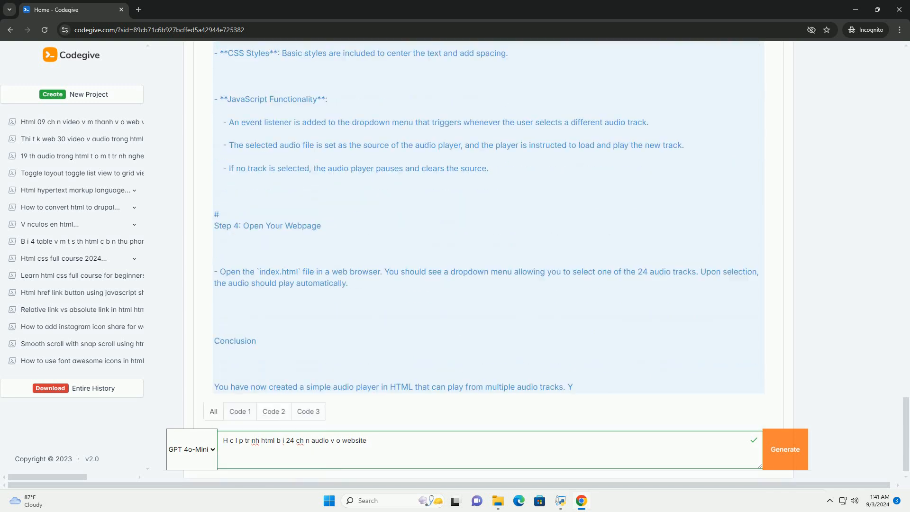
pyautogui.scroll(-3)
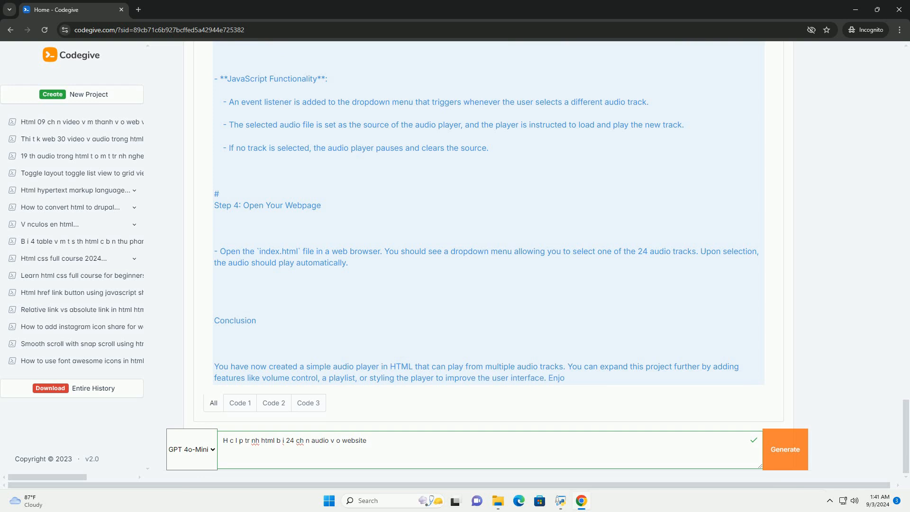